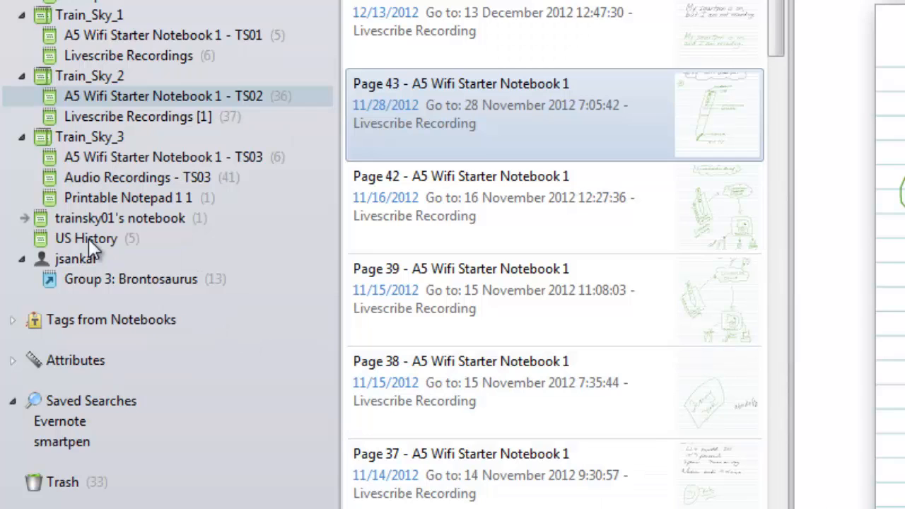
- Choose Share Notebook from the US History notebook's sidebar context menu
right_click(87, 239)
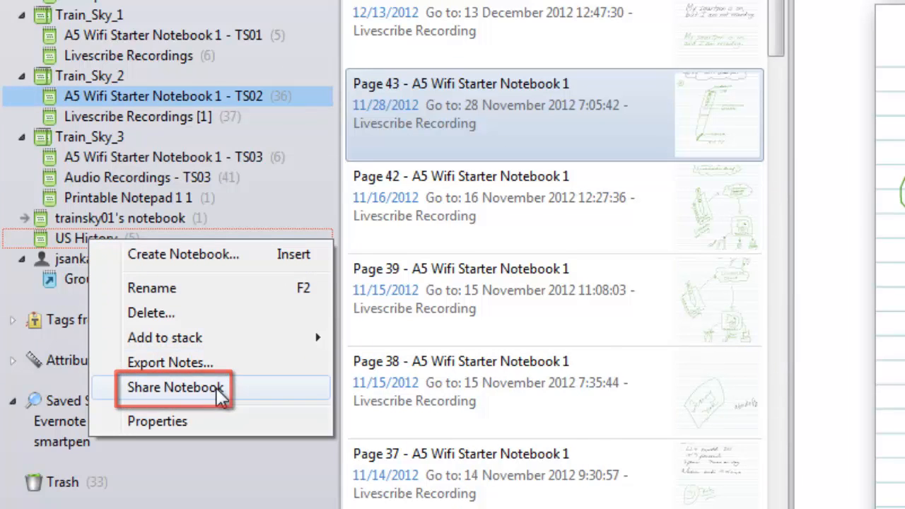
left_click(175, 387)
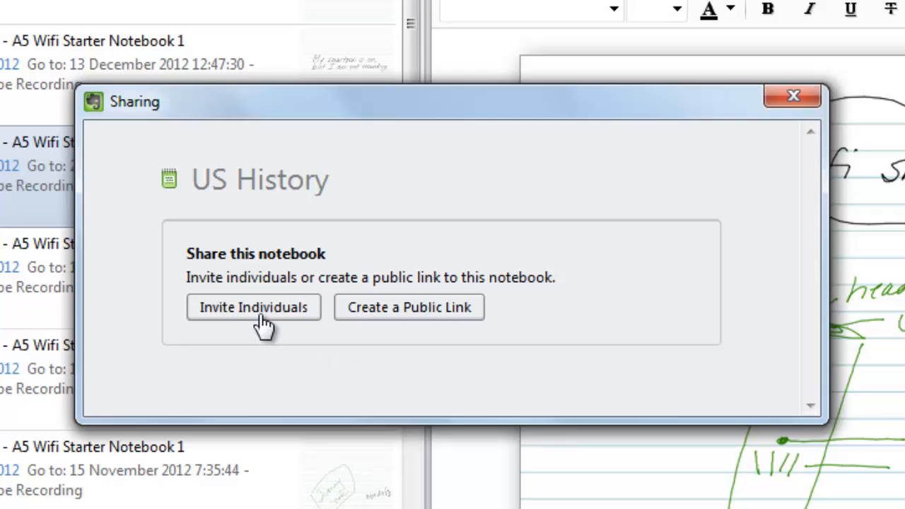
left_click(253, 307)
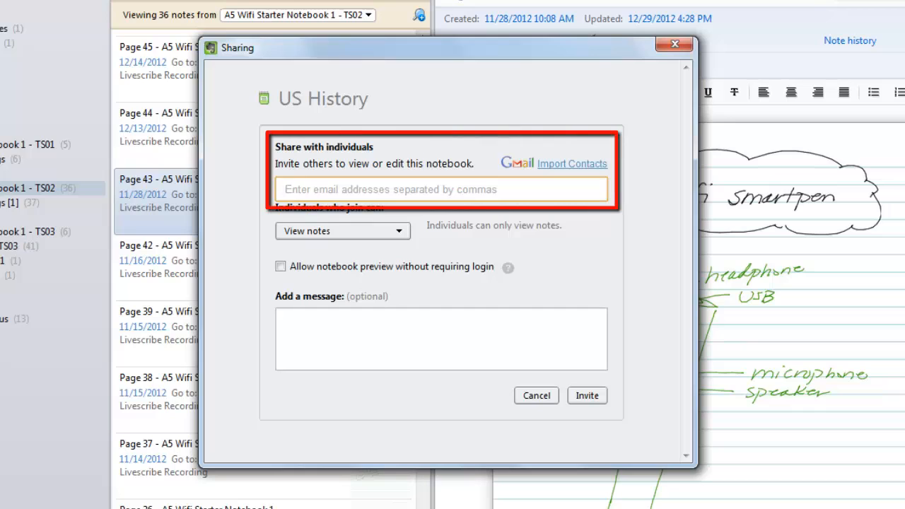
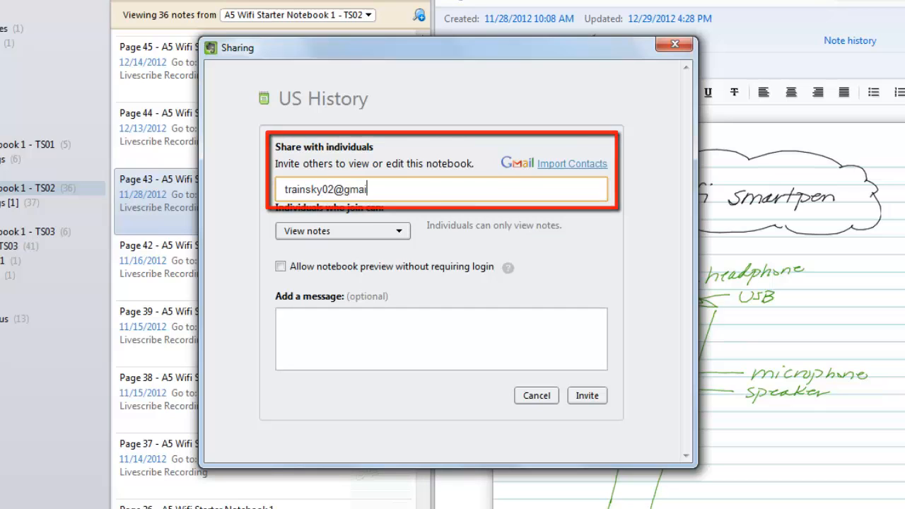
key("Enter")
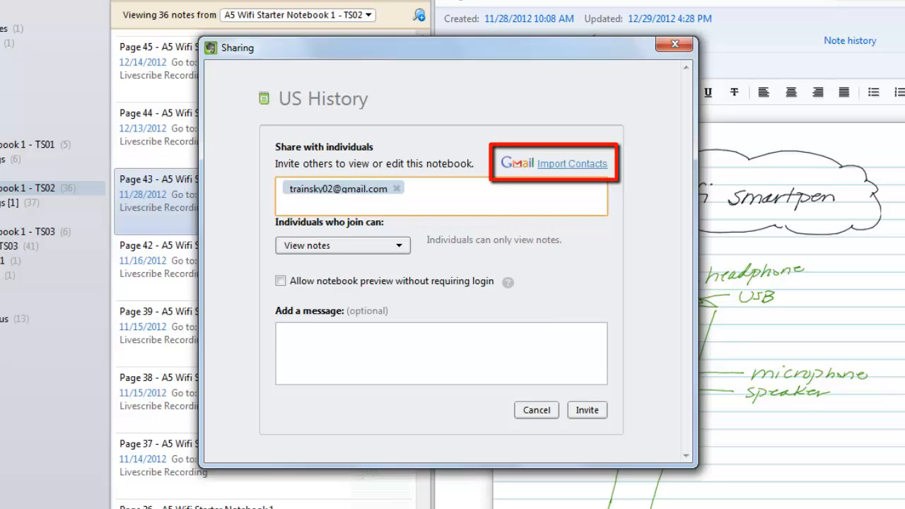
left_click(342, 245)
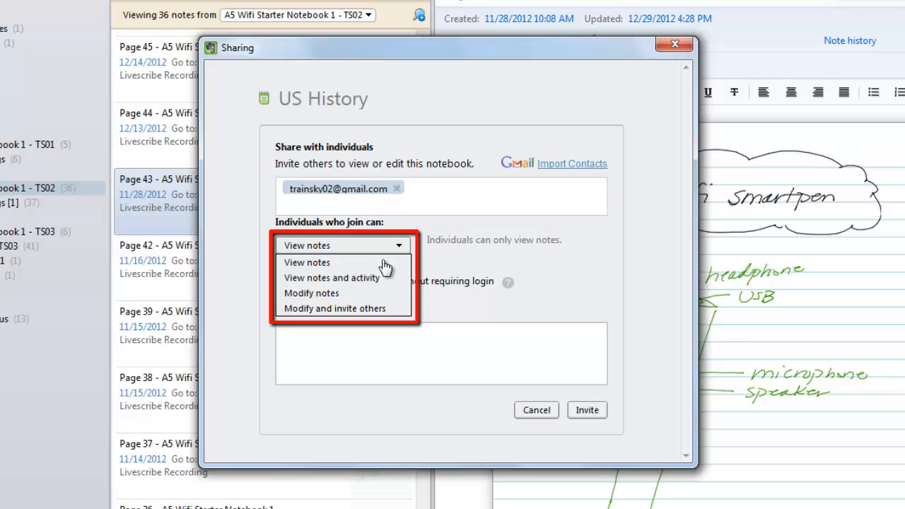
- Grant Modify notes, allow preview without login, and add message 'Type optional message here'
left_click(312, 293)
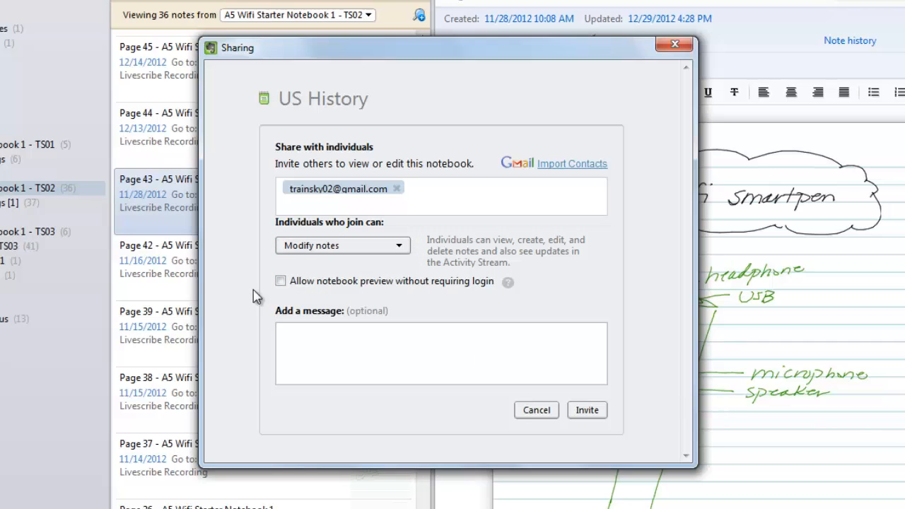
left_click(281, 281)
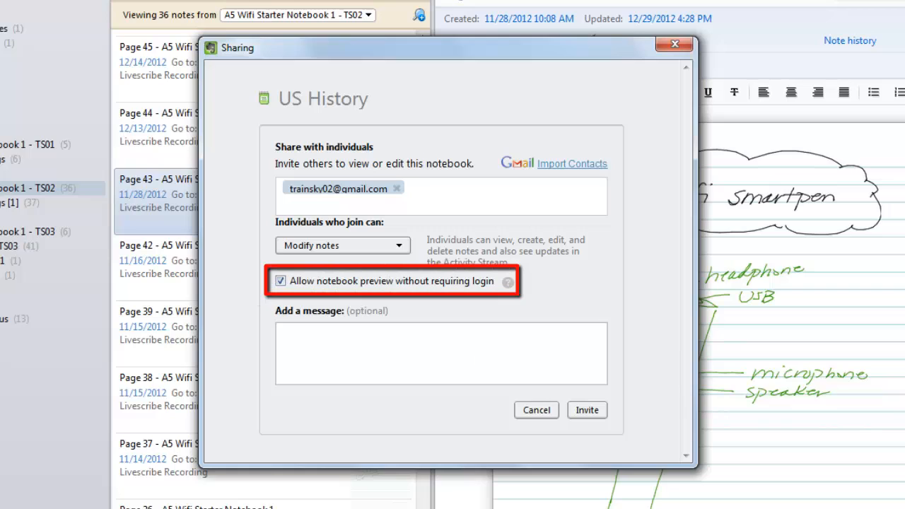
mouse_move(675, 368)
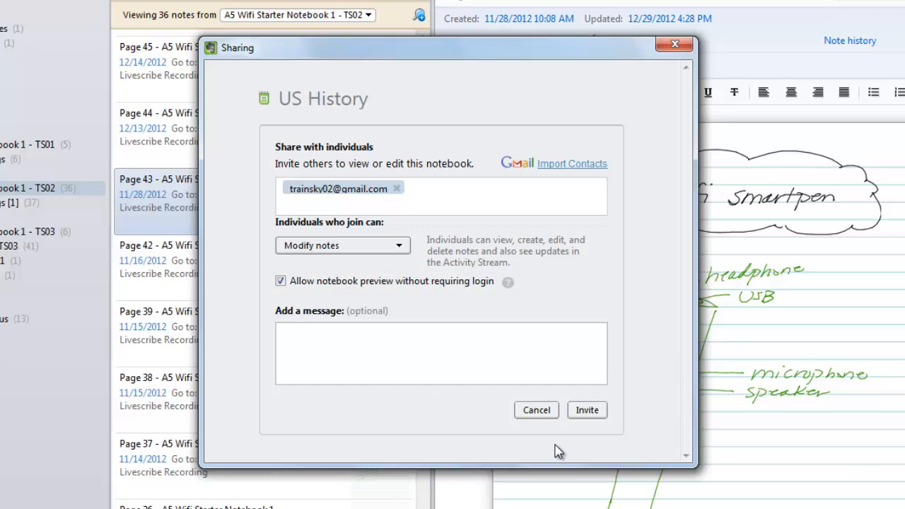
left_click(441, 354)
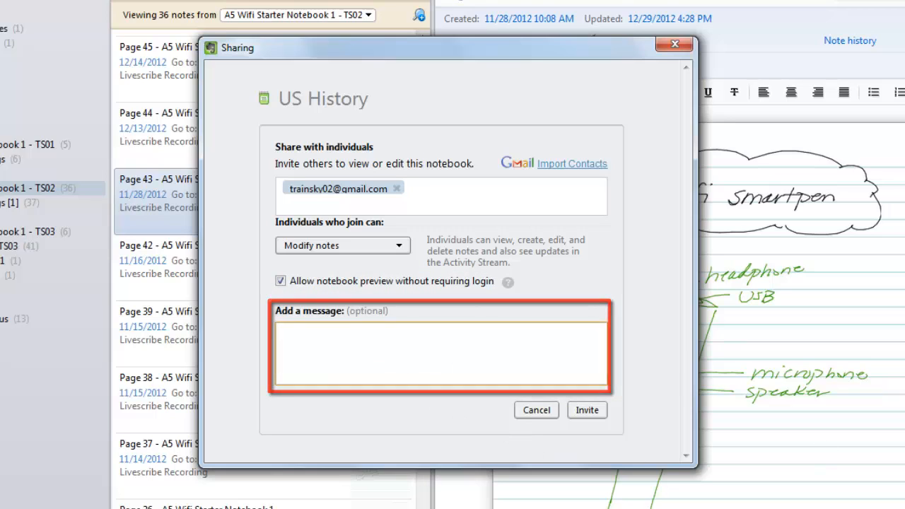
type("Type optional message he")
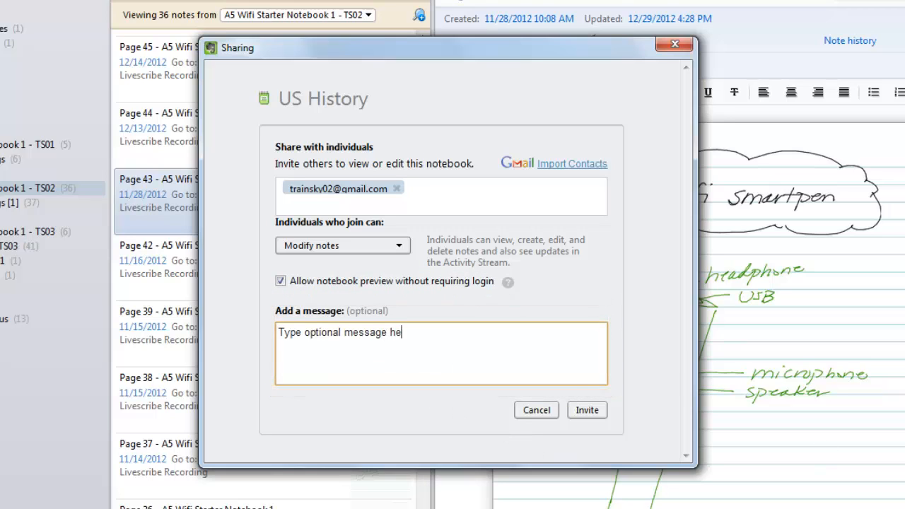
type("re")
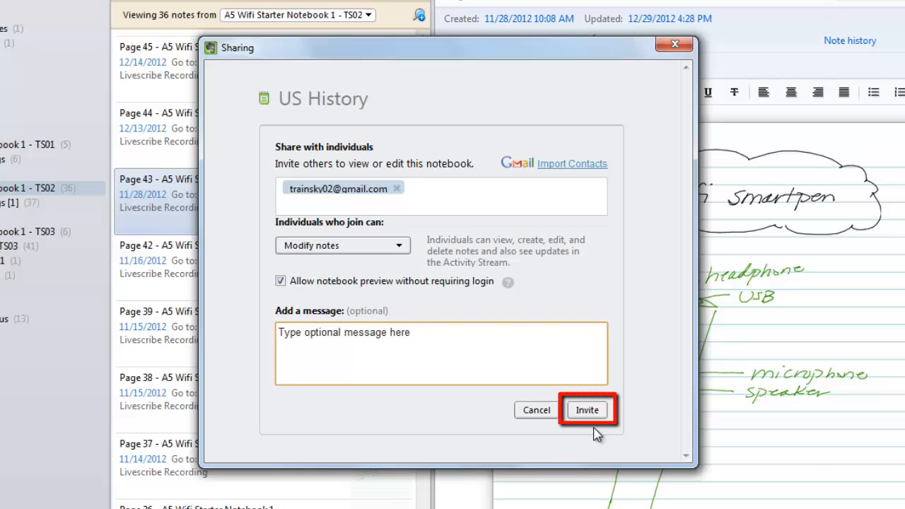
- Send the invite, create a public link, and finish with Done
left_click(587, 410)
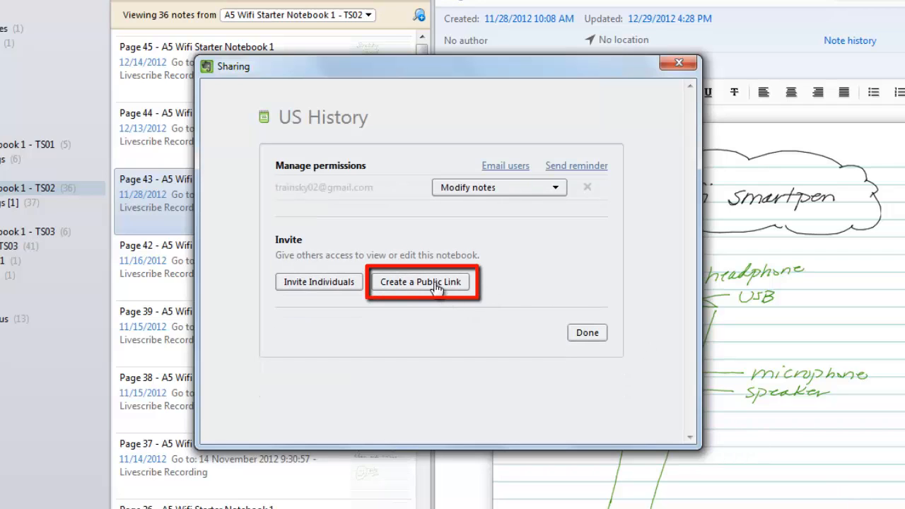
left_click(420, 282)
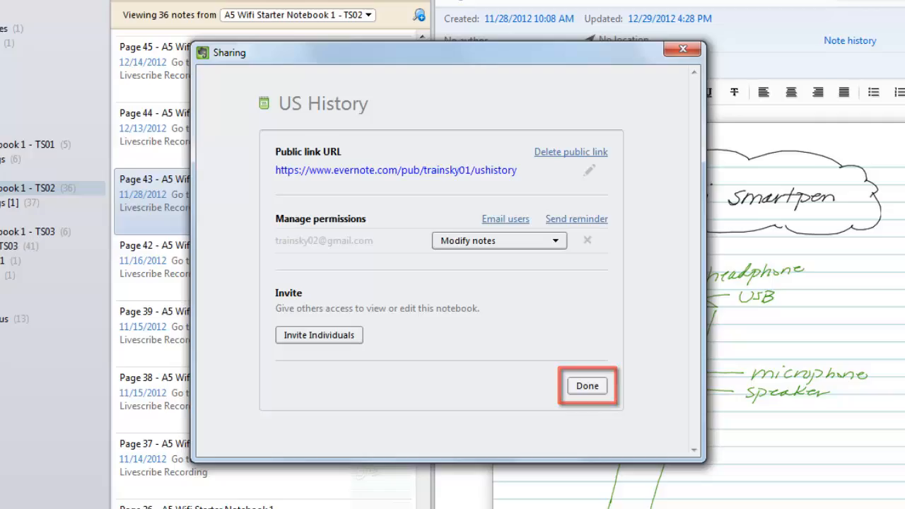
left_click(587, 385)
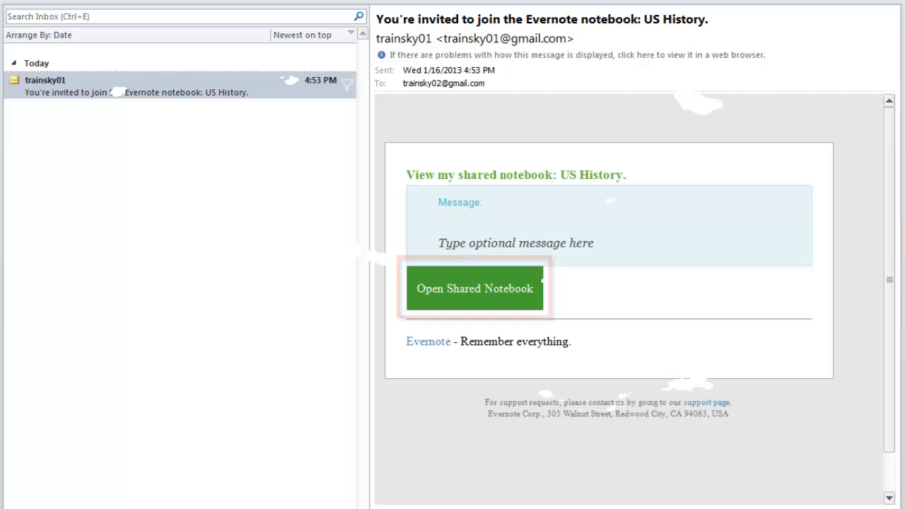
- Open the notebook with the Open Shared Notebook button in the Outlook invitation
left_click(474, 288)
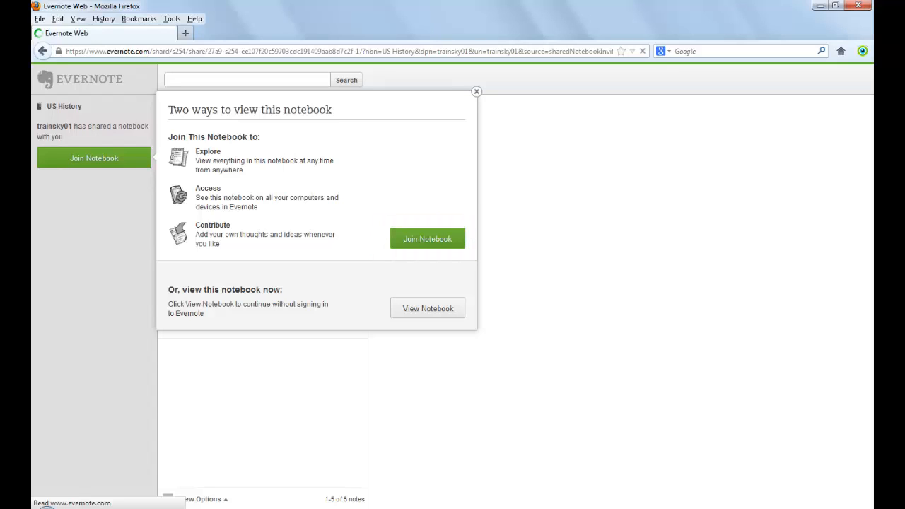
mouse_move(428, 307)
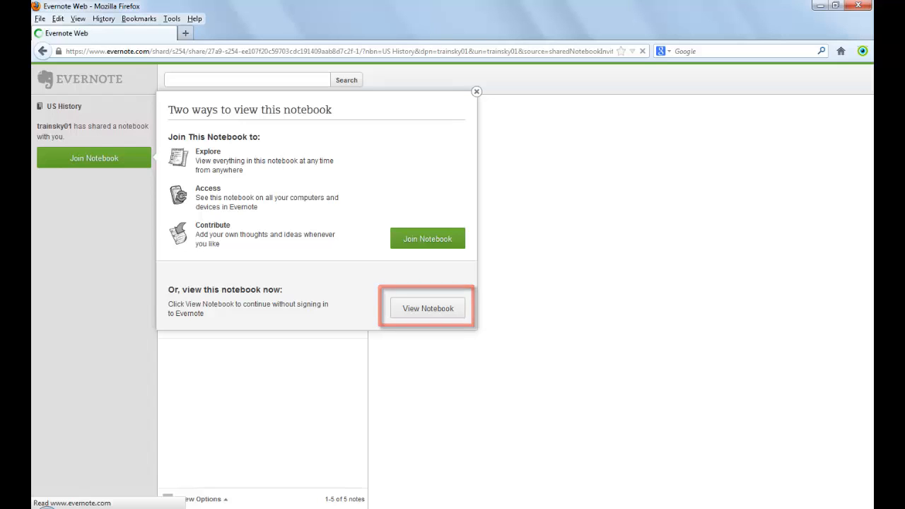
- Choose View Notebook to browse the five US History notes without joining
left_click(427, 309)
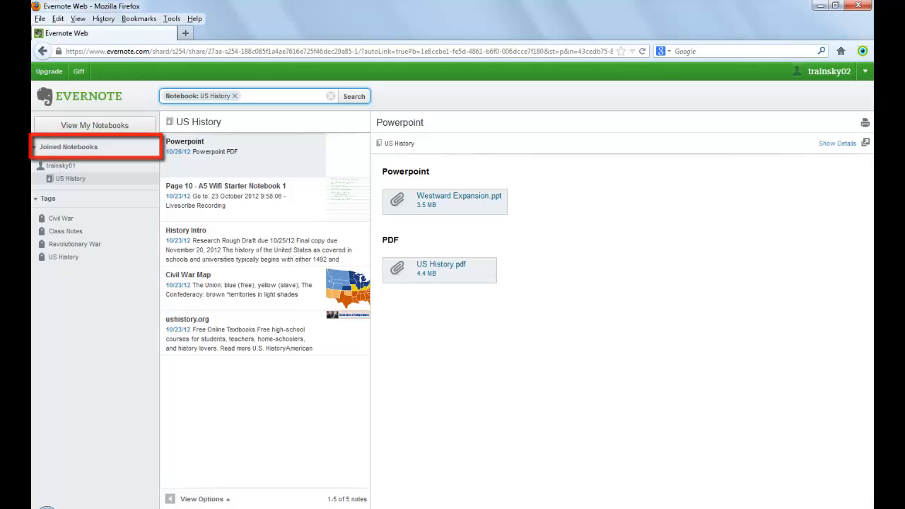
left_click(68, 147)
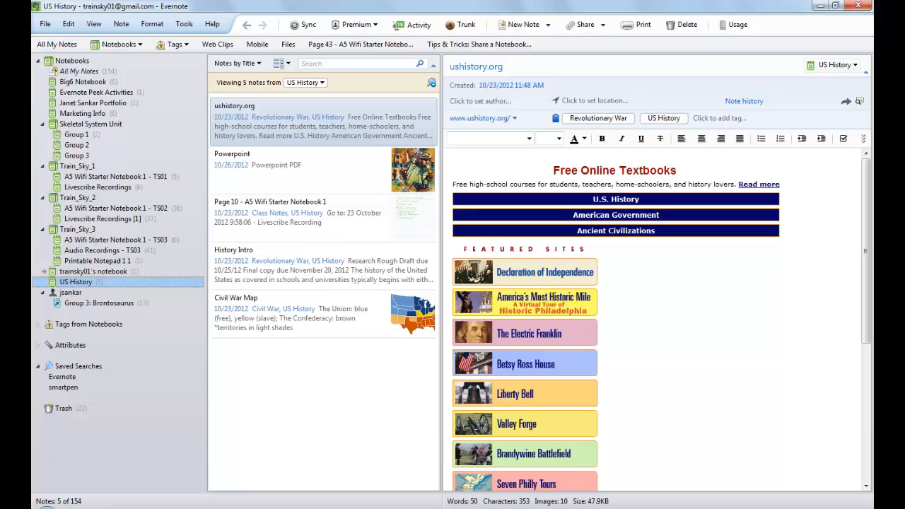
mouse_move(358, 465)
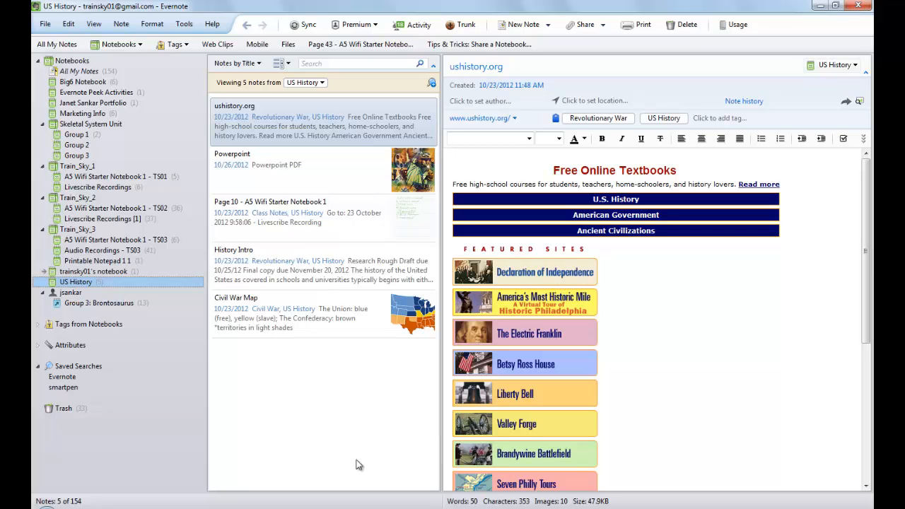
- Choose Share Notebook again from the US History sidebar context menu
right_click(75, 281)
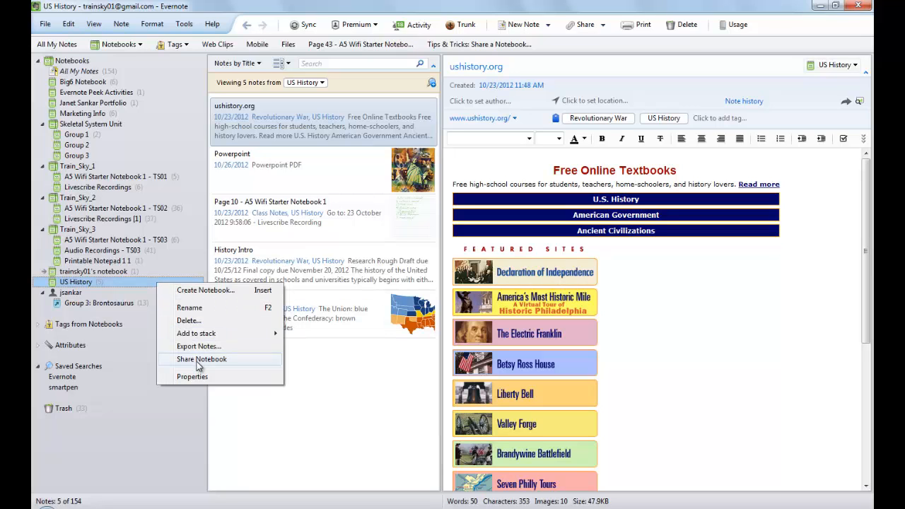
left_click(201, 359)
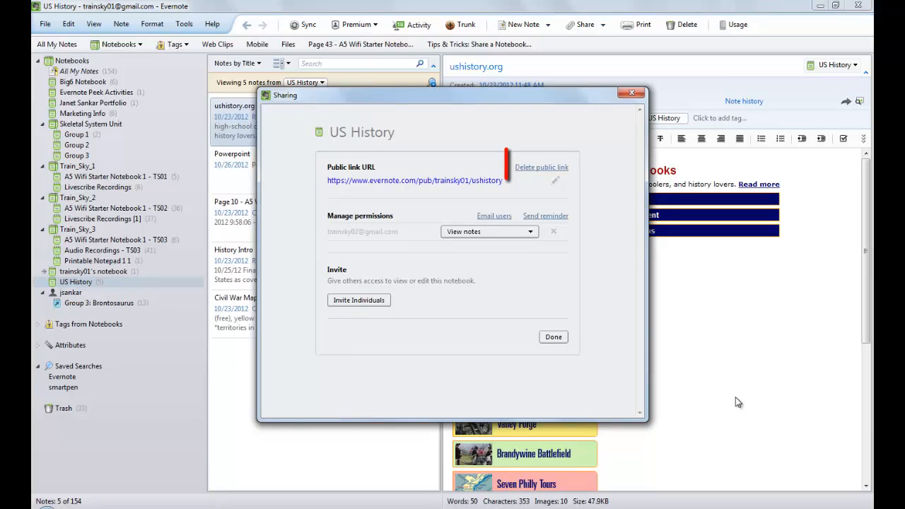
mouse_move(541, 167)
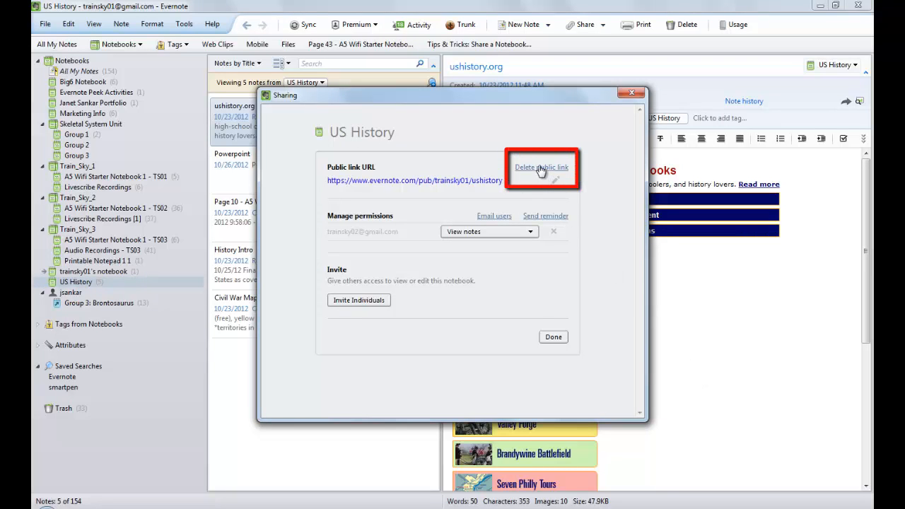
- Delete the public link and remove the invitee under Manage permissions
left_click(541, 167)
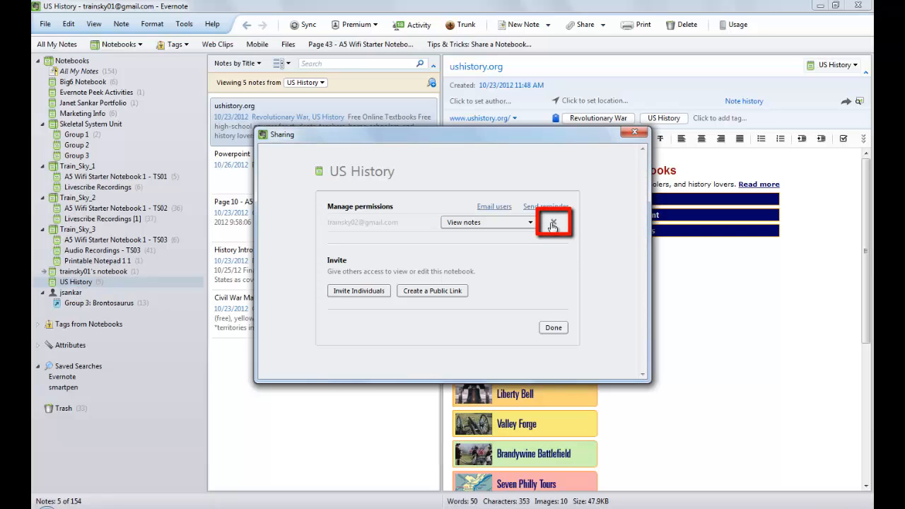
left_click(554, 222)
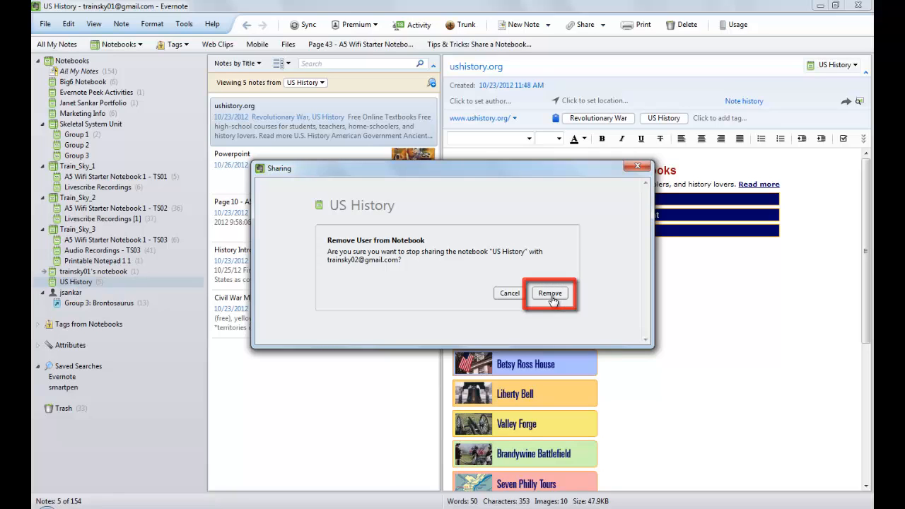
left_click(550, 293)
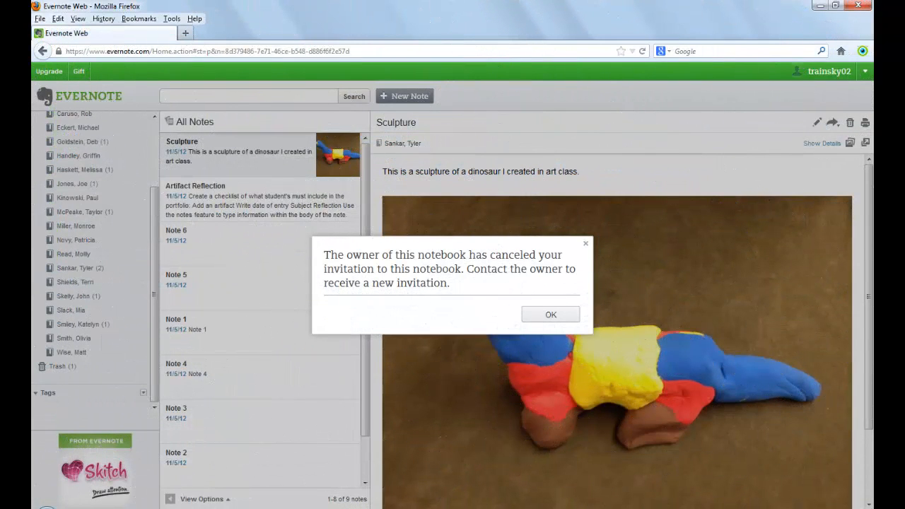